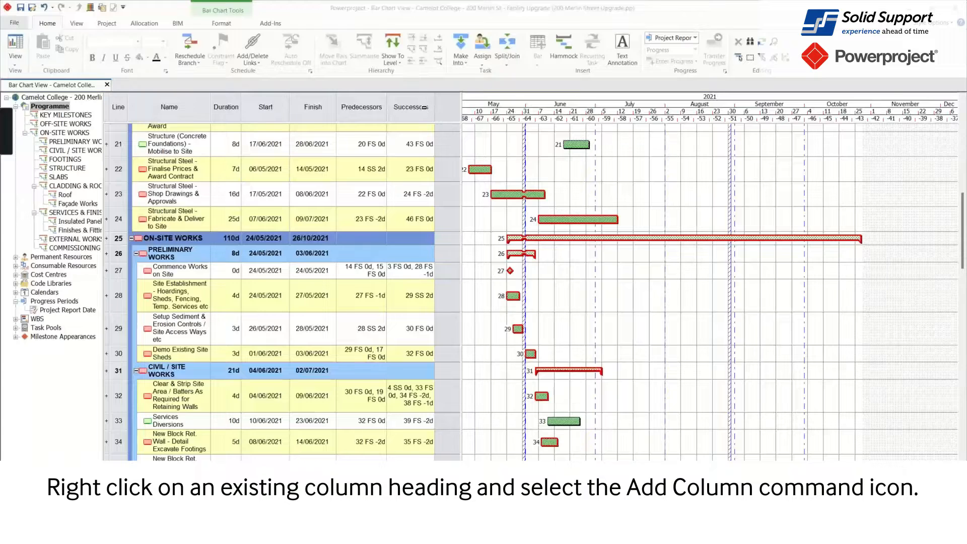
- Add a Predecessors column to the task table from the Successors heading's Logic fields
right_click(410, 107)
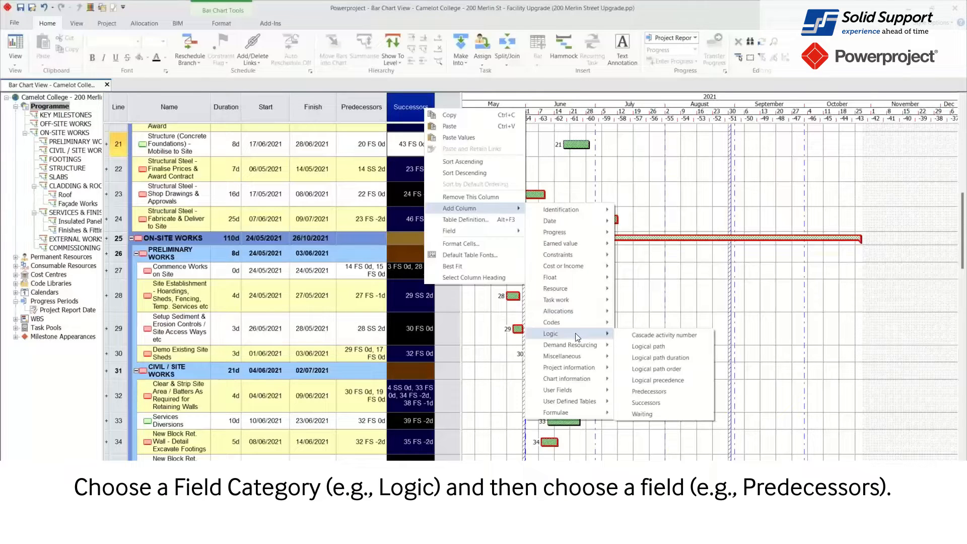
mouse_move(648, 391)
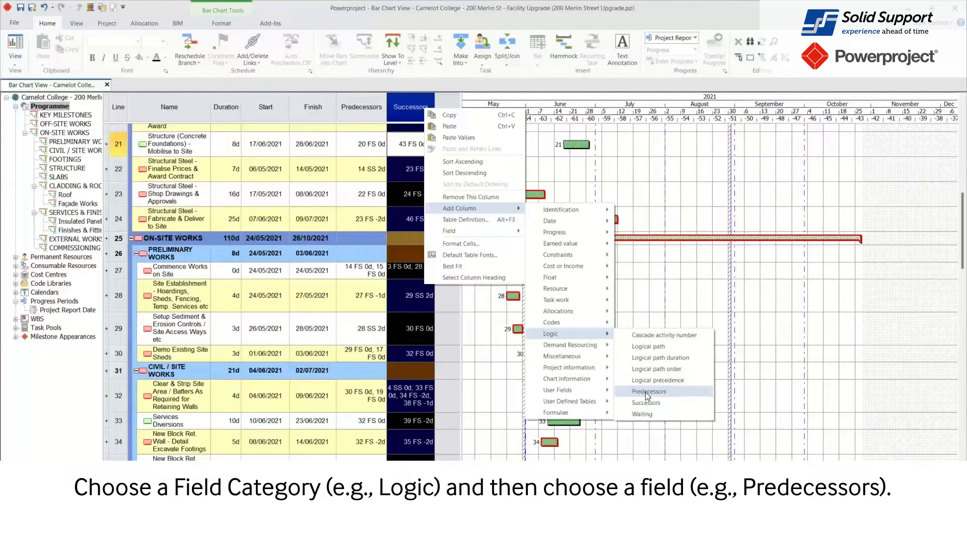
click(648, 392)
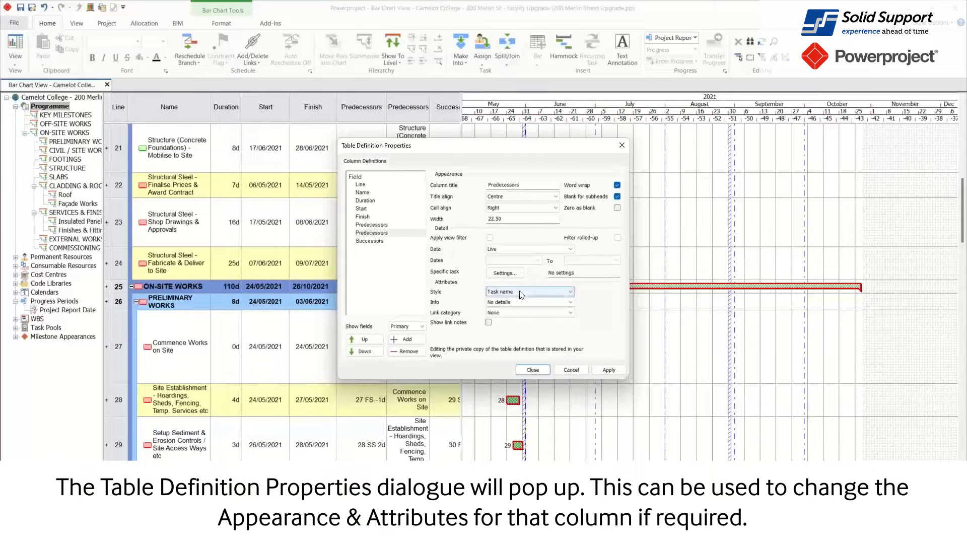
- Set the new Predecessors column to Style Line with Info All Details
click(569, 291)
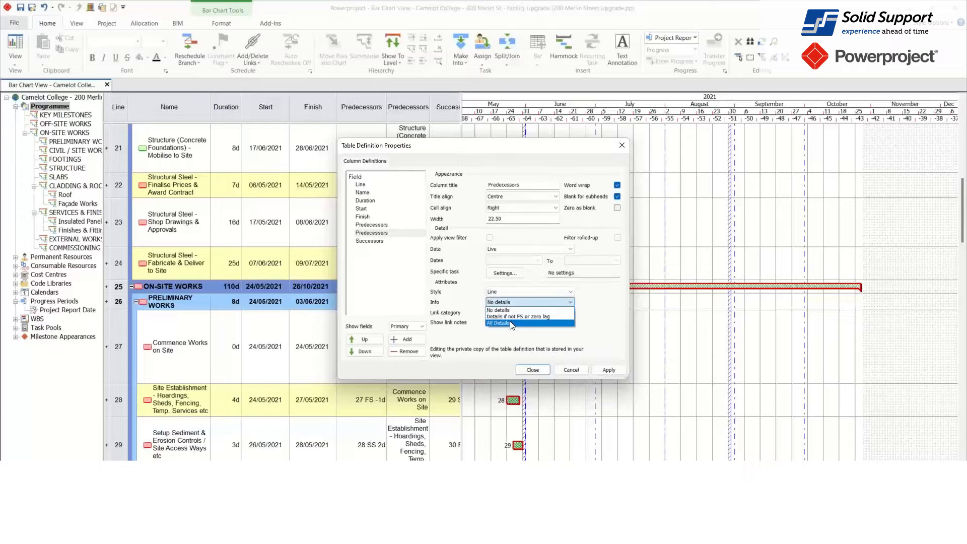
click(512, 323)
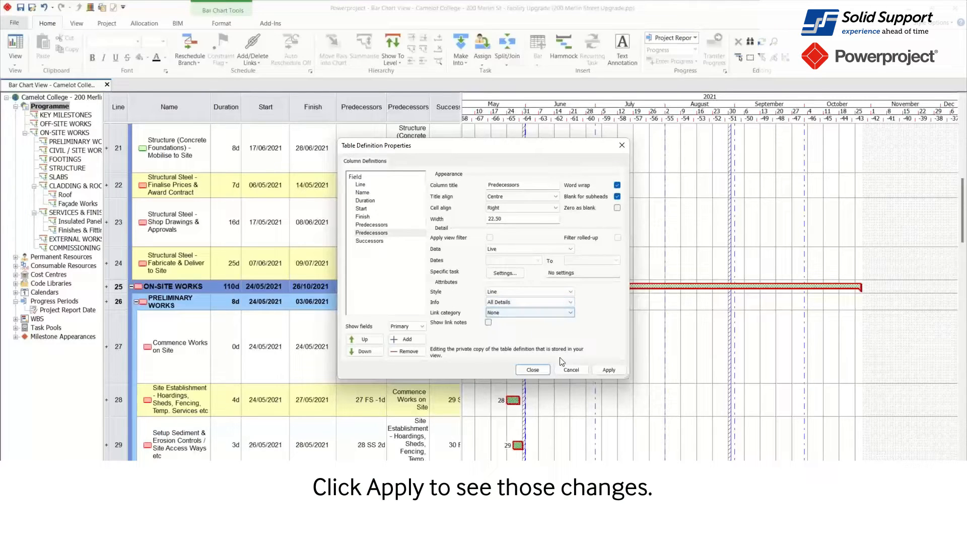
- Apply the Predecessors column definition and close Table Definition Properties
click(608, 369)
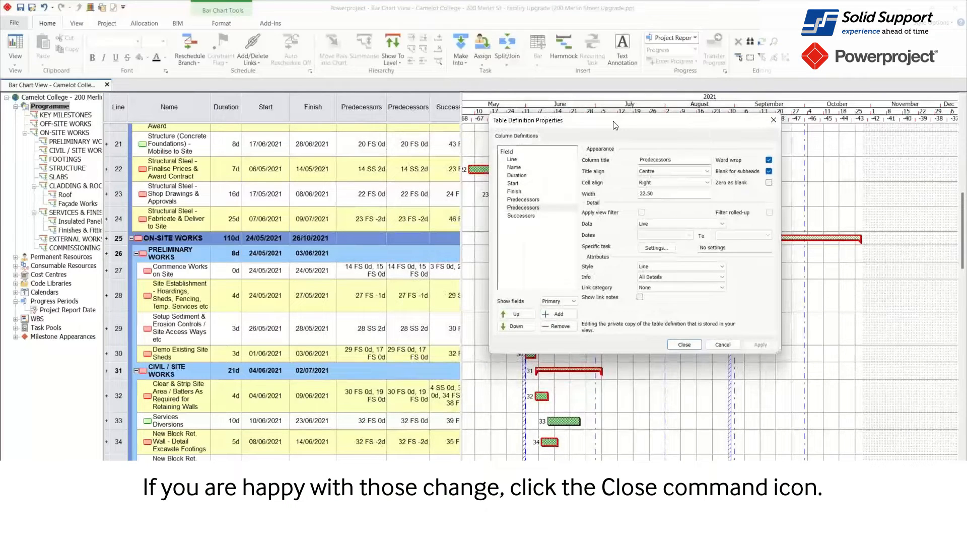
mouse_move(558, 231)
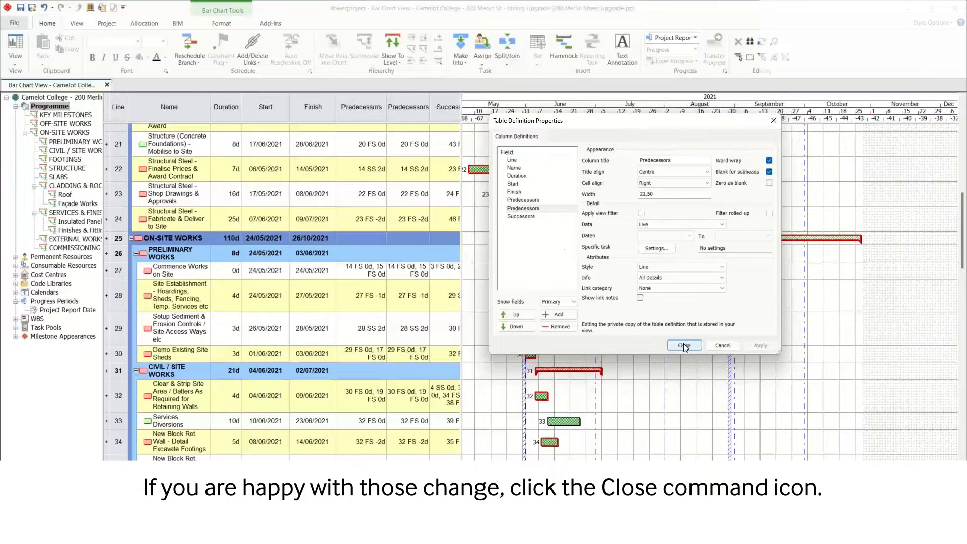
click(684, 345)
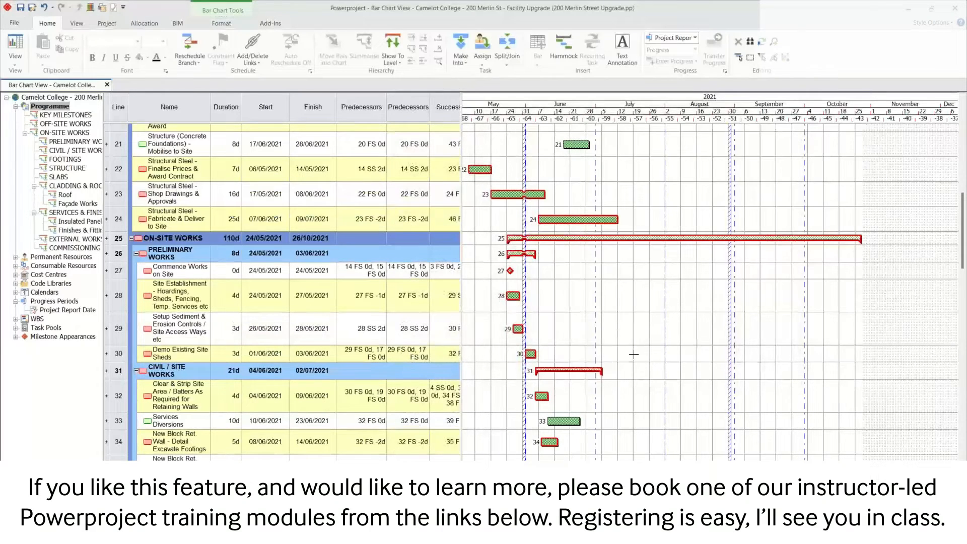
mouse_move(604, 358)
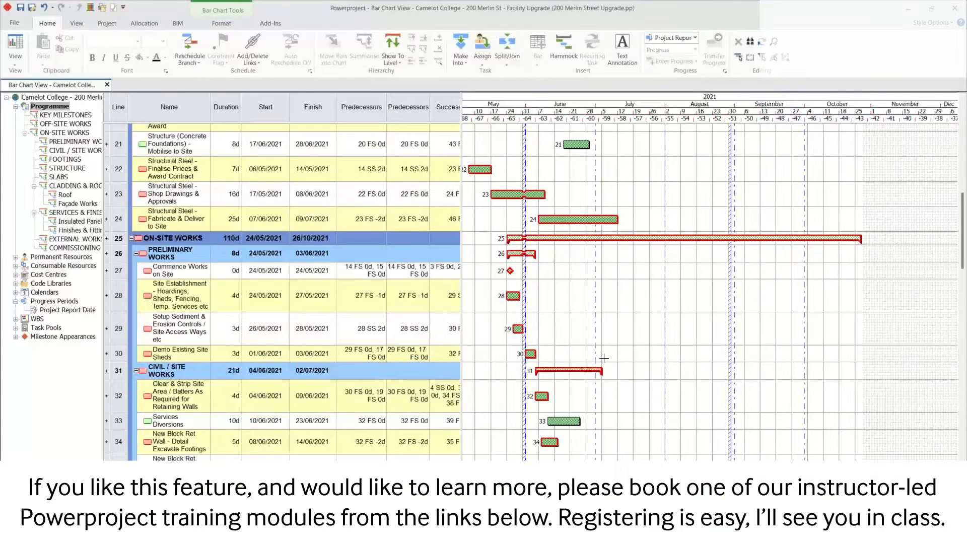